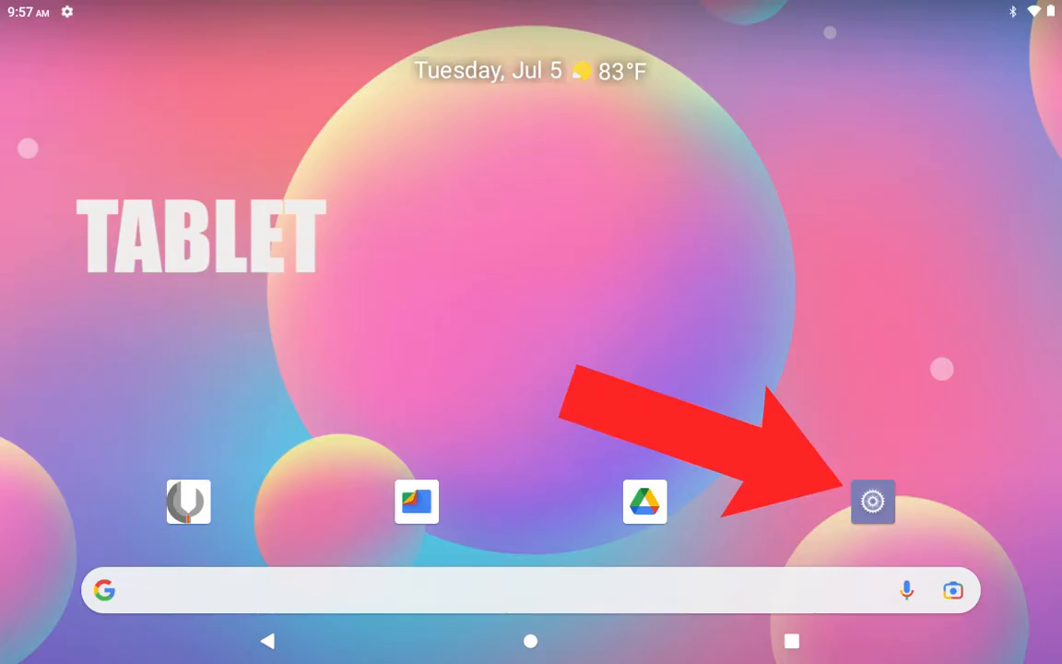
- Reach the USB connection options under Connected devices in the tablet's Settings
click(873, 502)
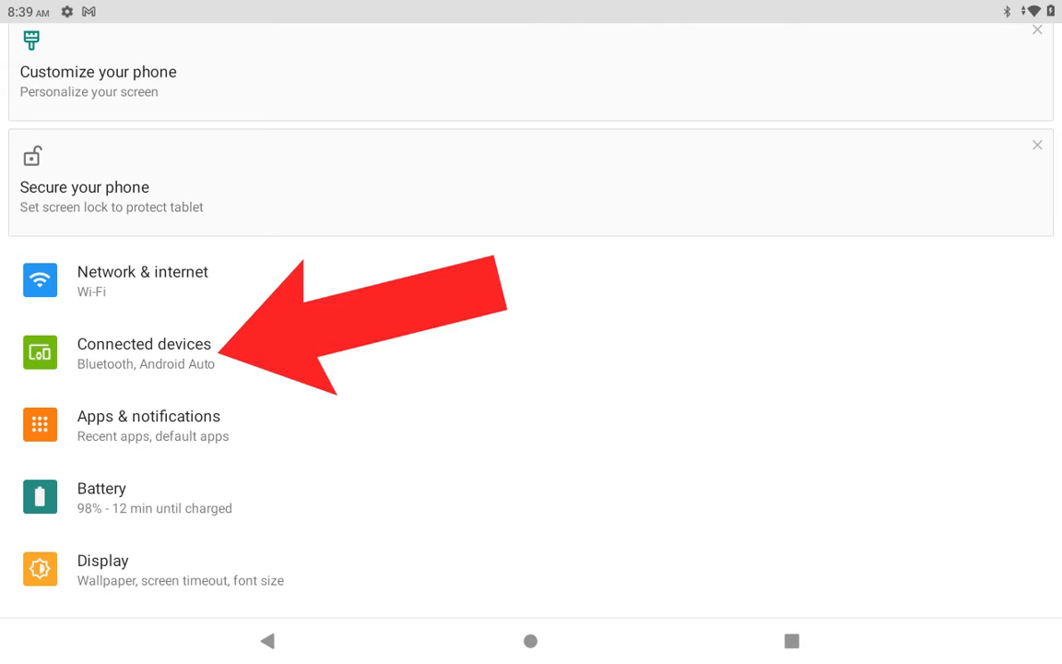
click(144, 352)
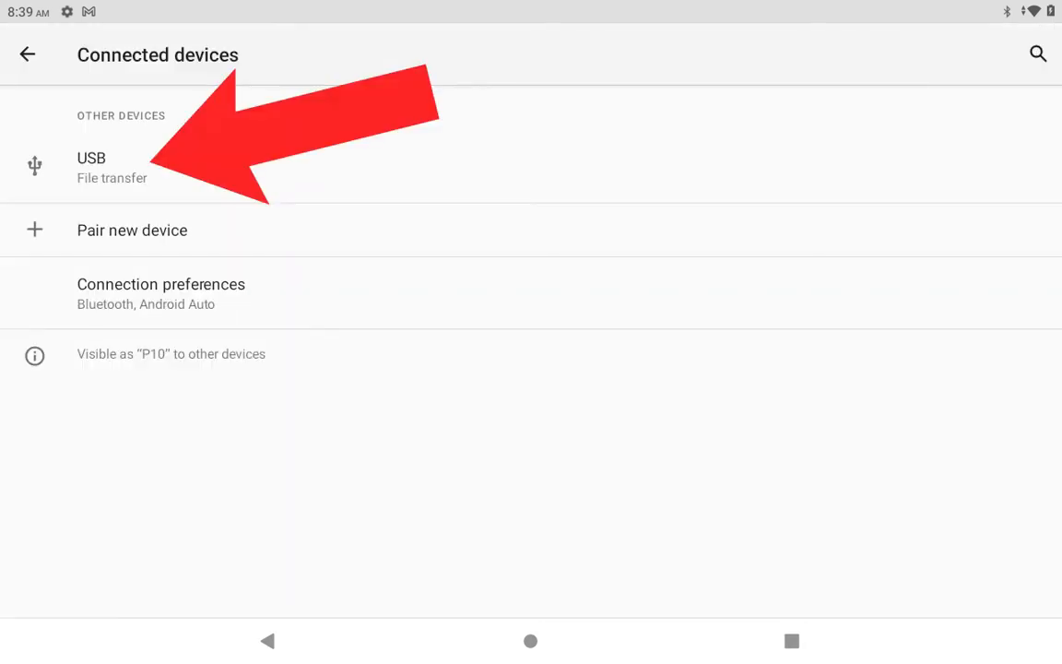
click(92, 166)
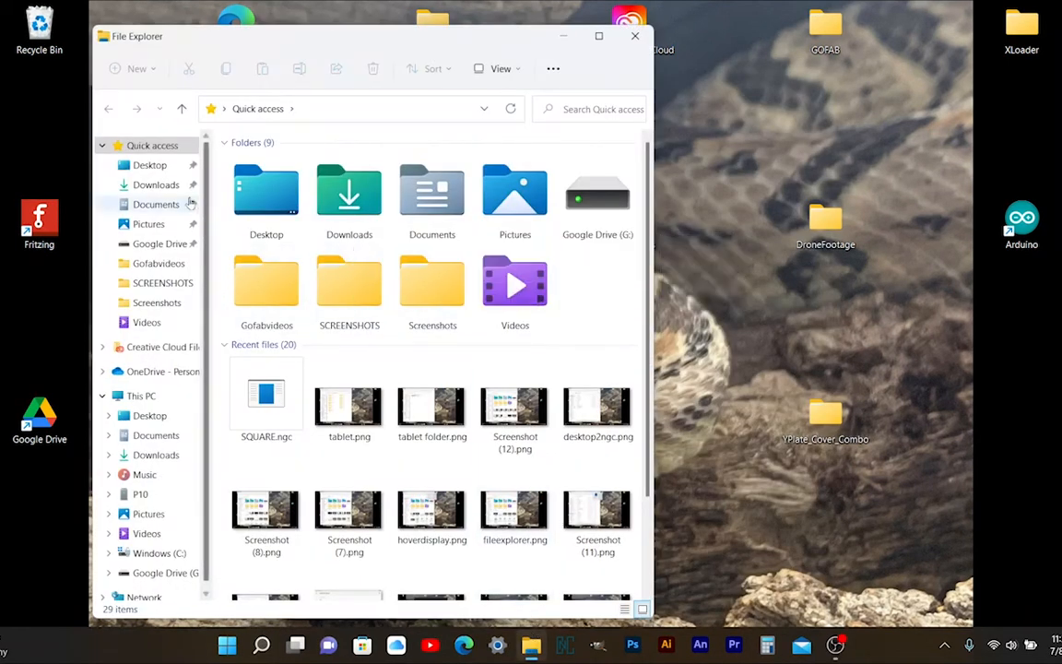
- Show the P10 tablet's Internal shared storage in a second File Explorer window beside the ngc folder
click(149, 164)
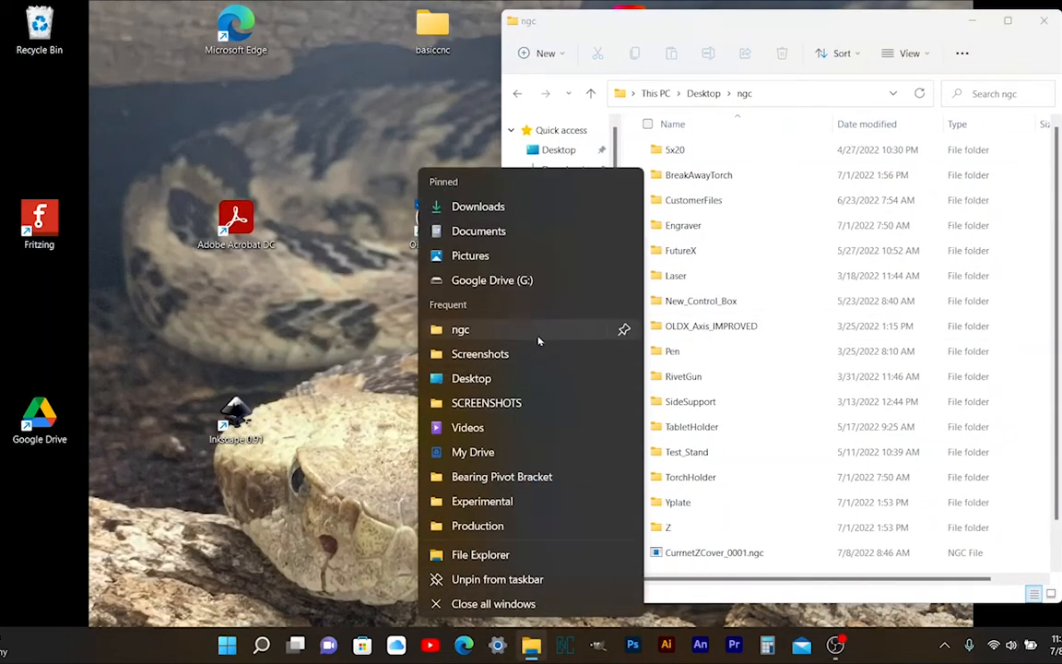
click(480, 230)
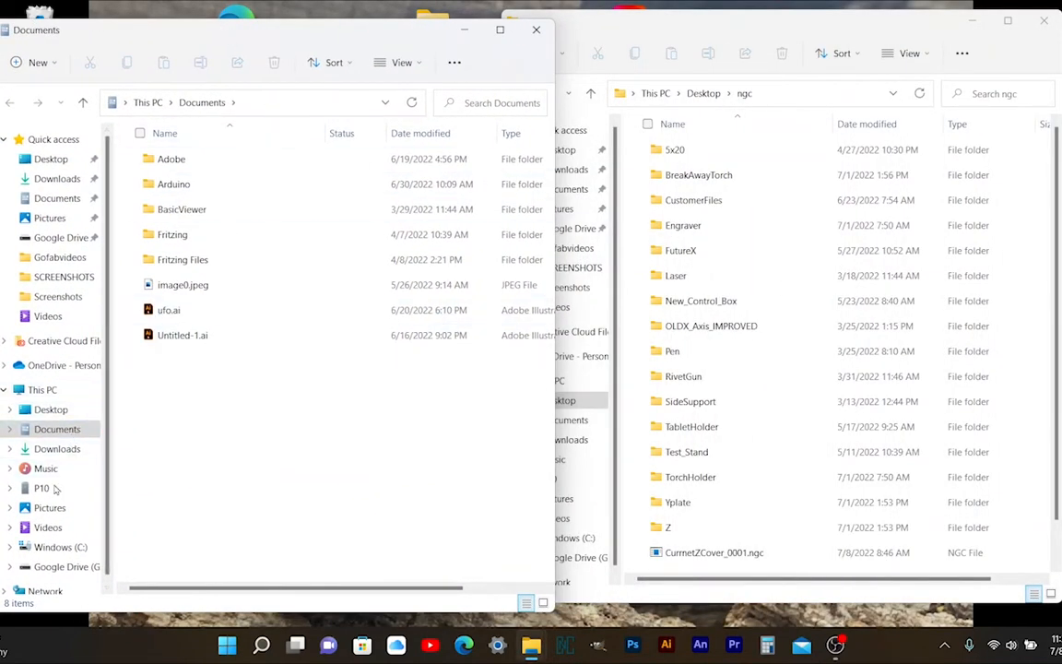
click(40, 487)
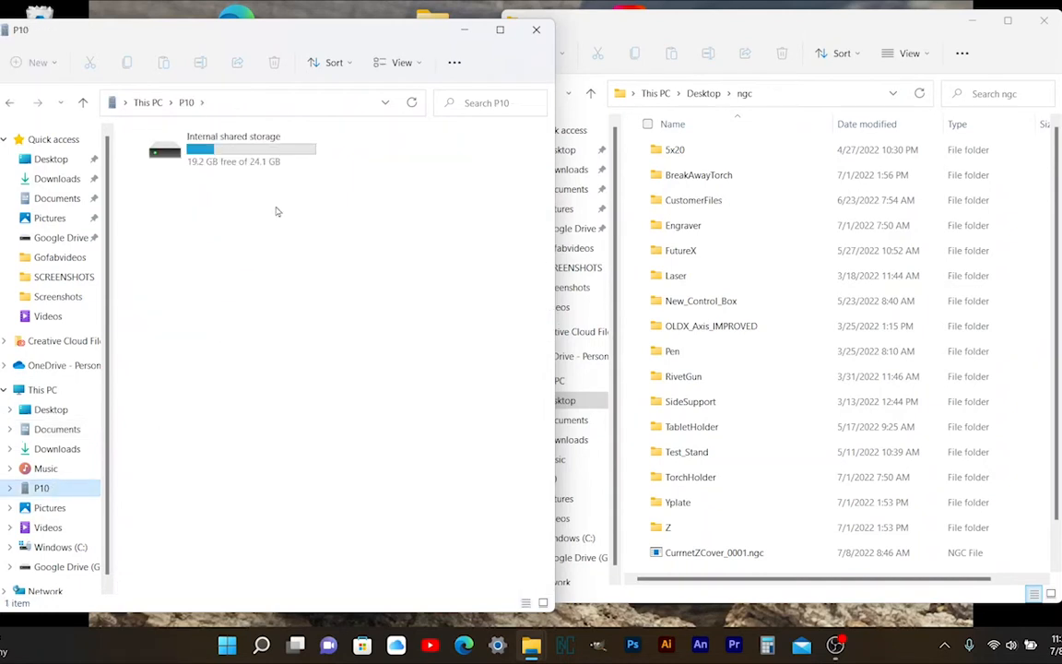
double_click(232, 147)
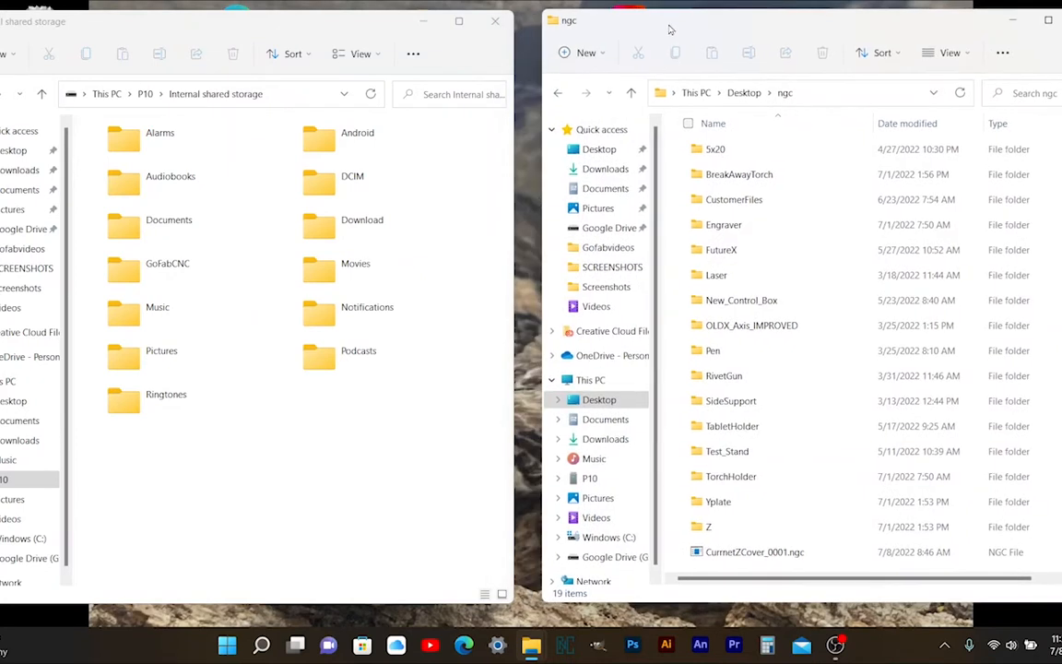
mouse_move(618, 46)
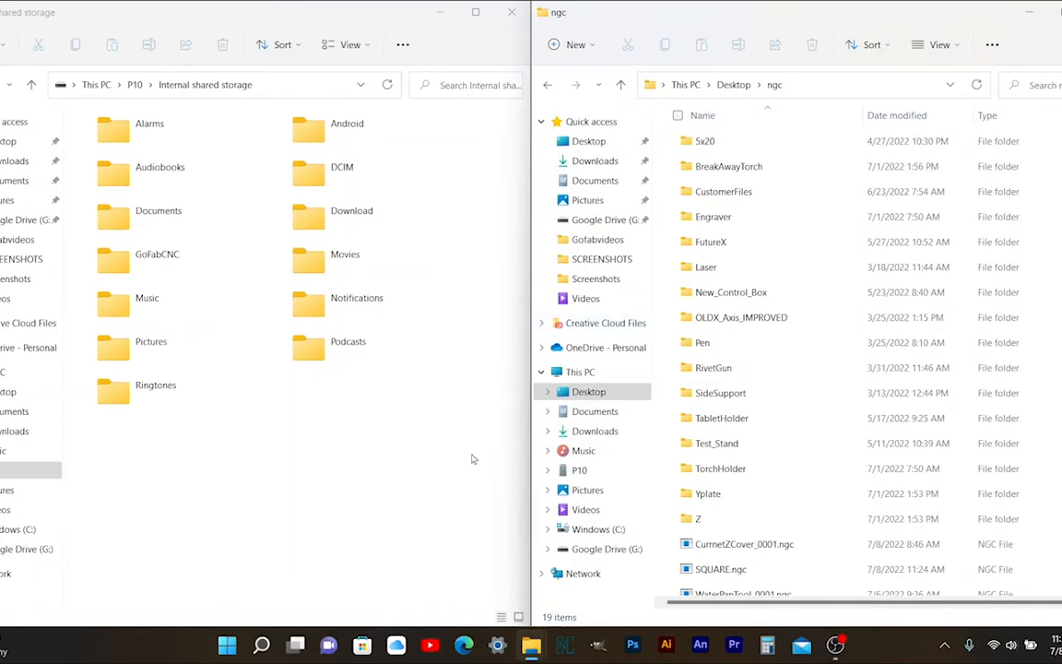
mouse_move(484, 506)
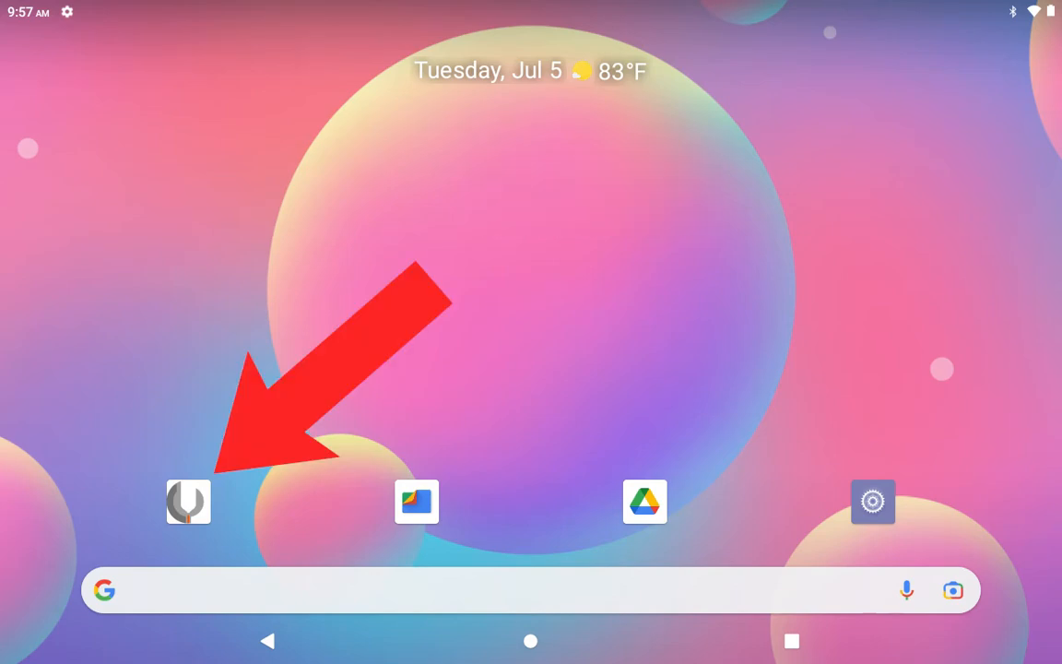
- Start Go Fab CNC's file picker and browse the P10 tablet's own storage listing SQUARE_0001
click(188, 501)
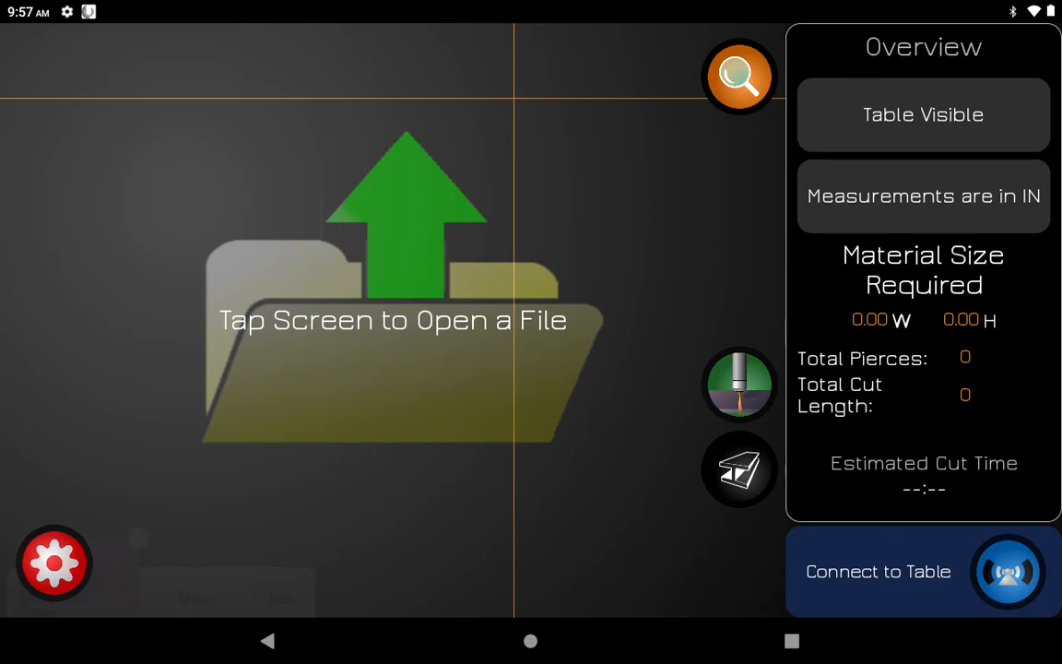
click(391, 321)
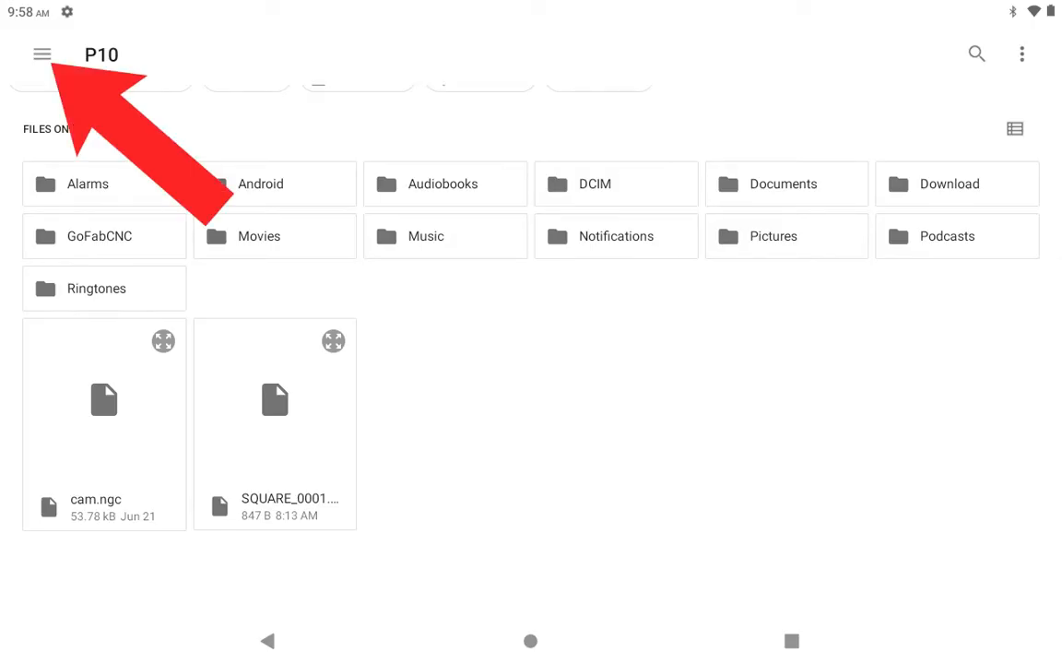
click(41, 54)
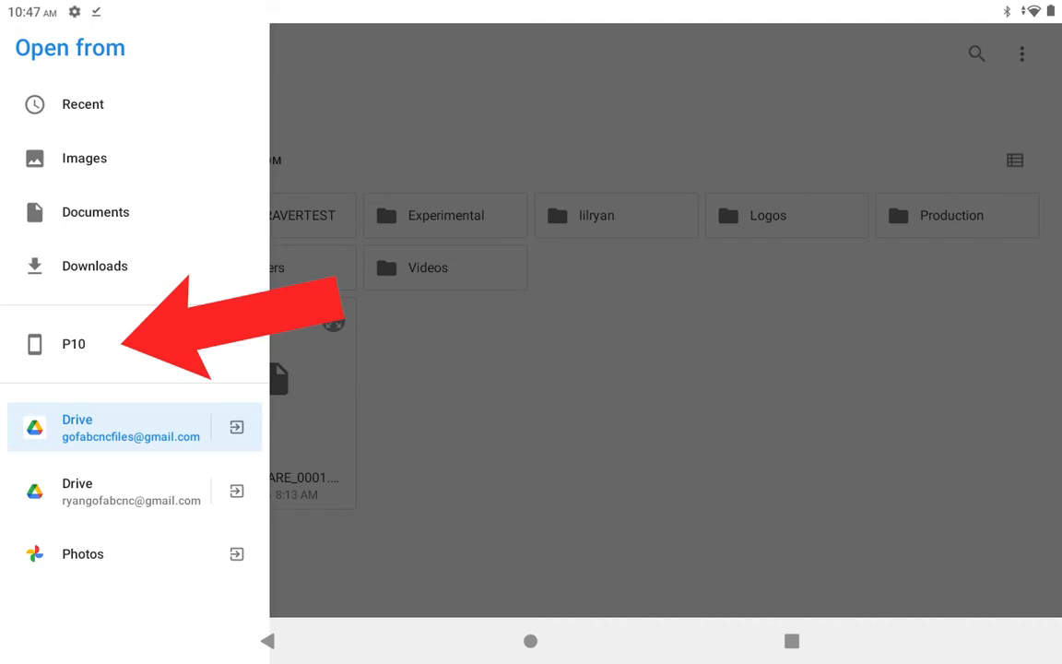
click(74, 343)
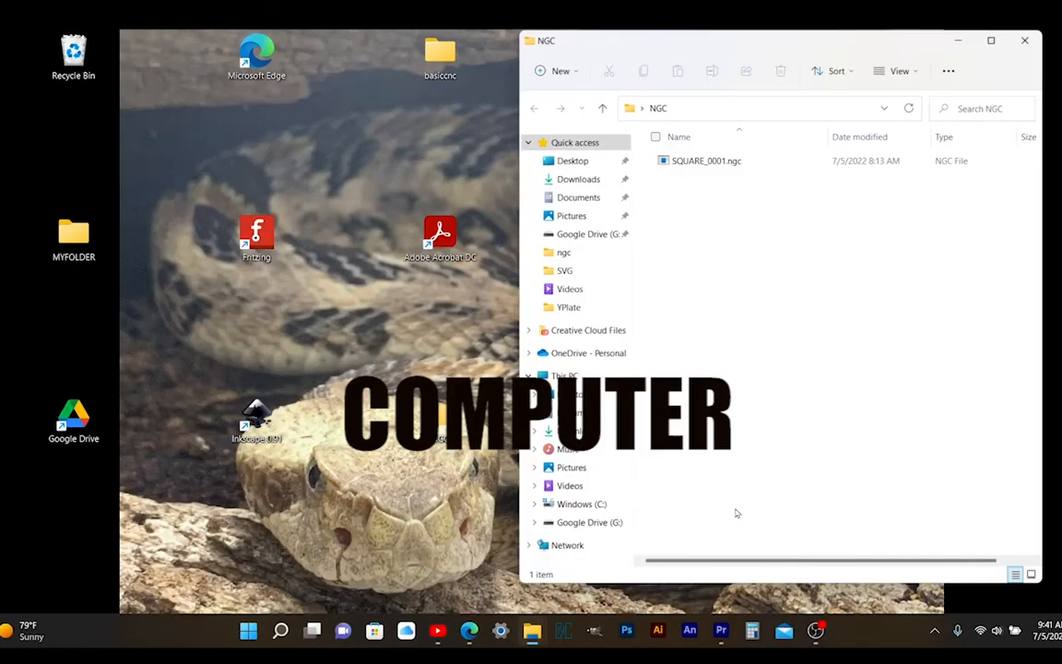
- Show Google Drive's My Drive in File Explorer next to the NGC folder with SQUARE_0001.ngc
click(73, 421)
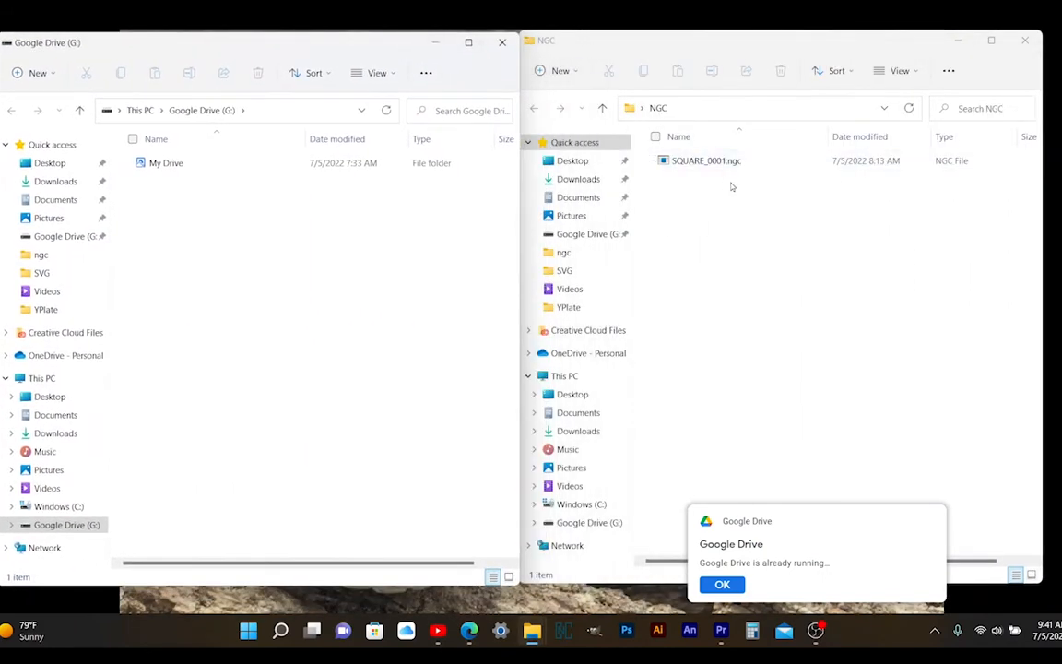
click(706, 160)
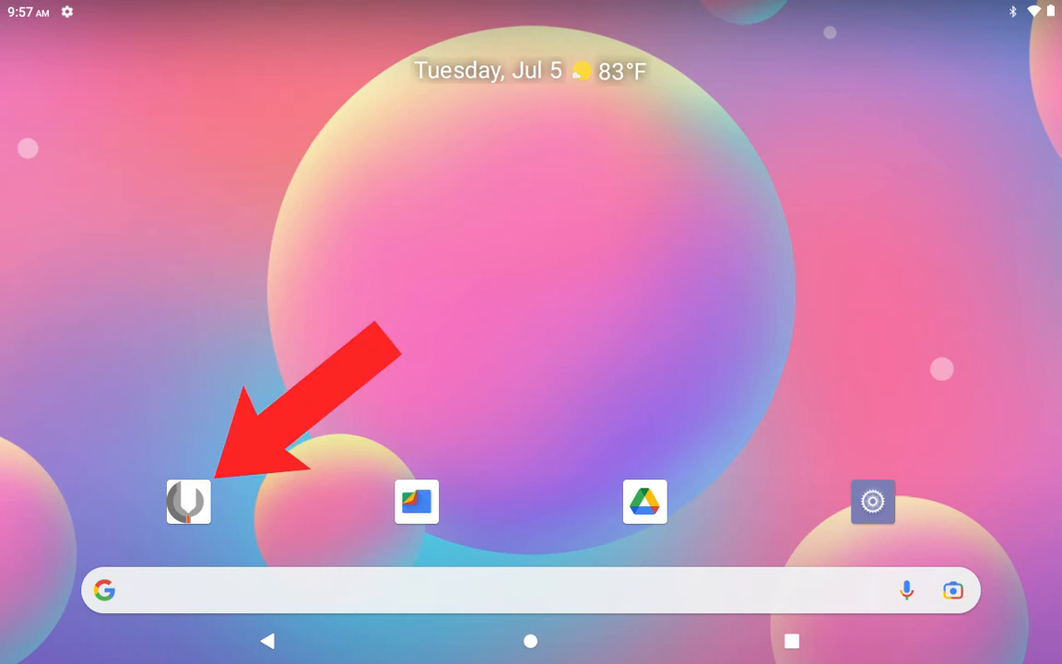
- Start Go Fab CNC's file picker and browse My Drive on the linked Google Drive account
click(188, 502)
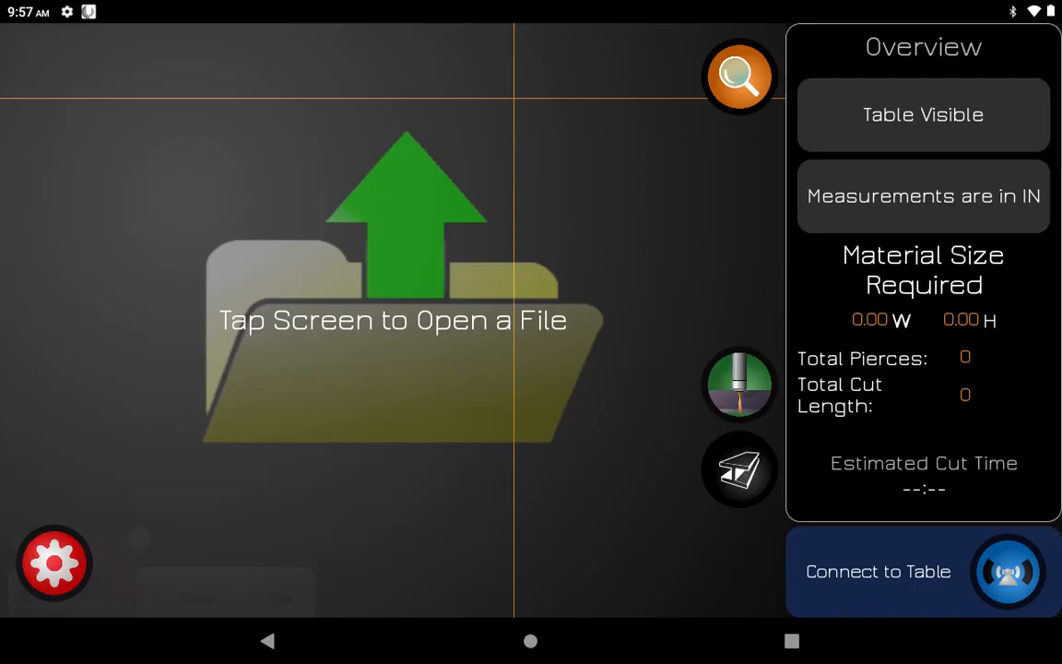
click(391, 321)
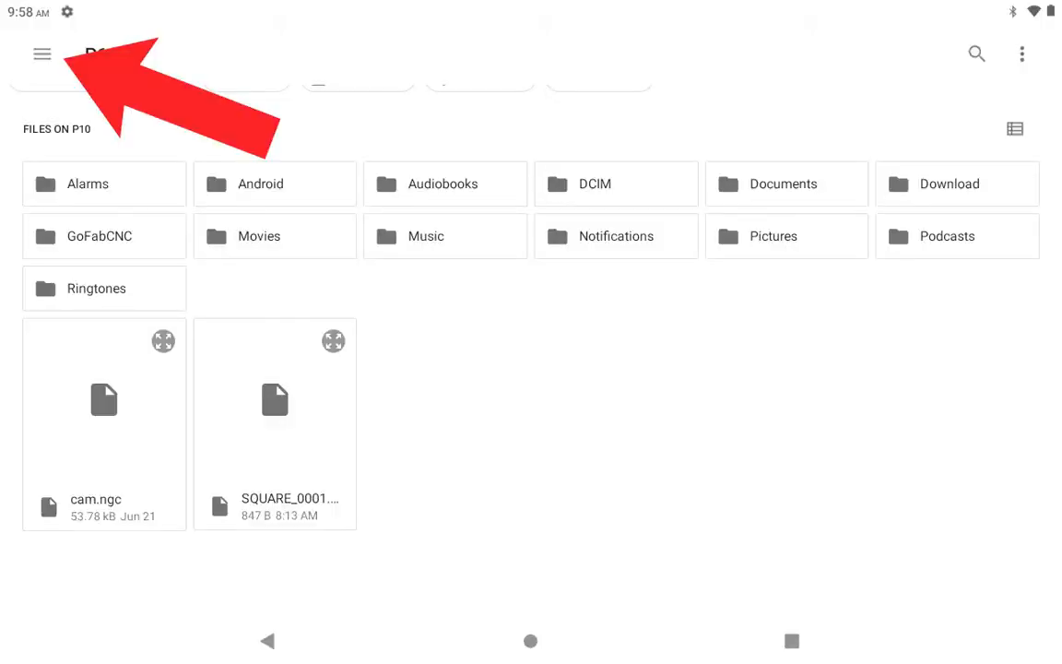
click(41, 53)
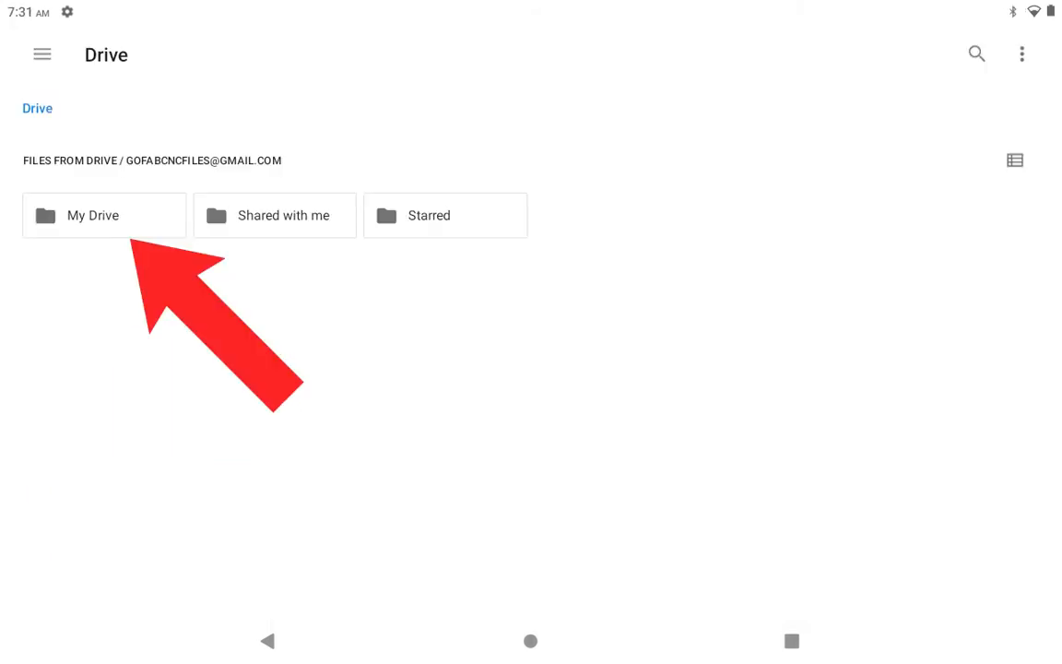
click(92, 214)
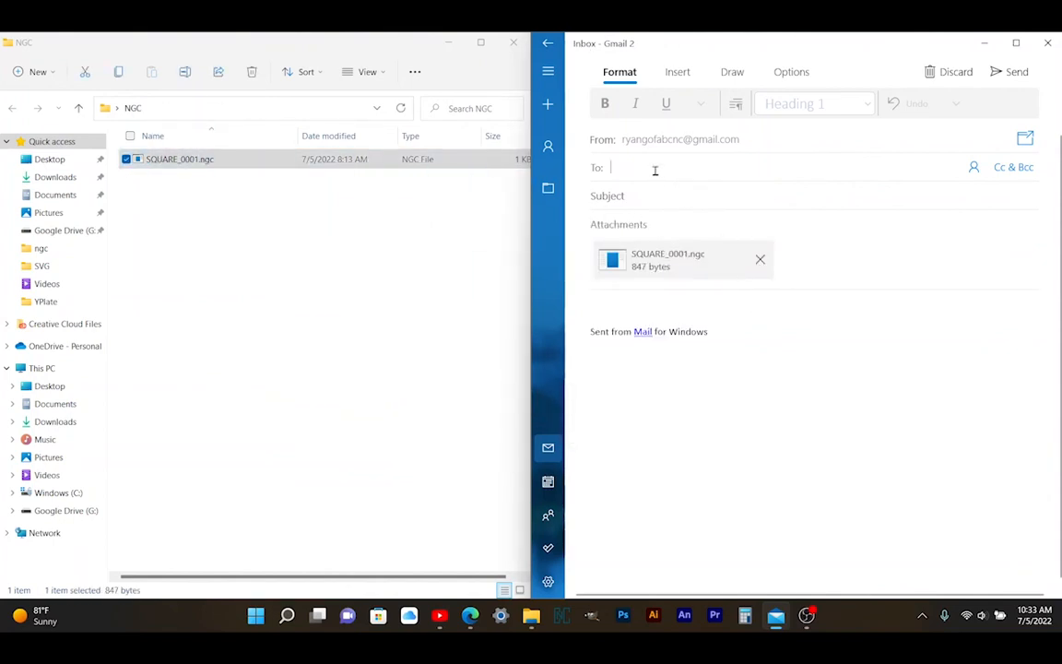
text(ryan pyles;)
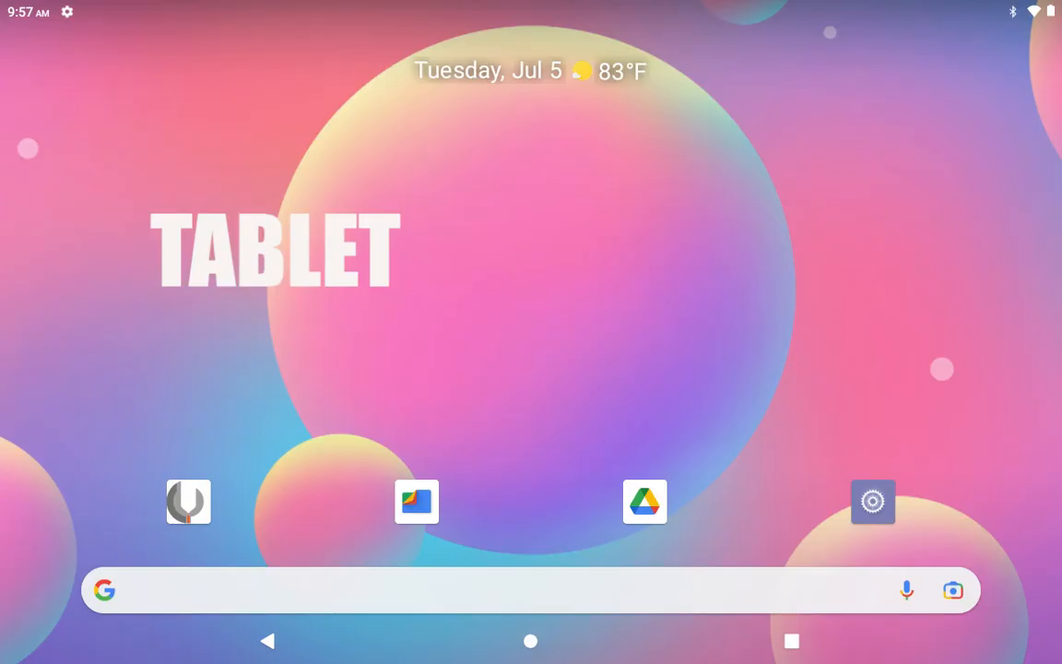
- Launch Gmail on the tablet from the launcher's full app list
scroll(up, 3)
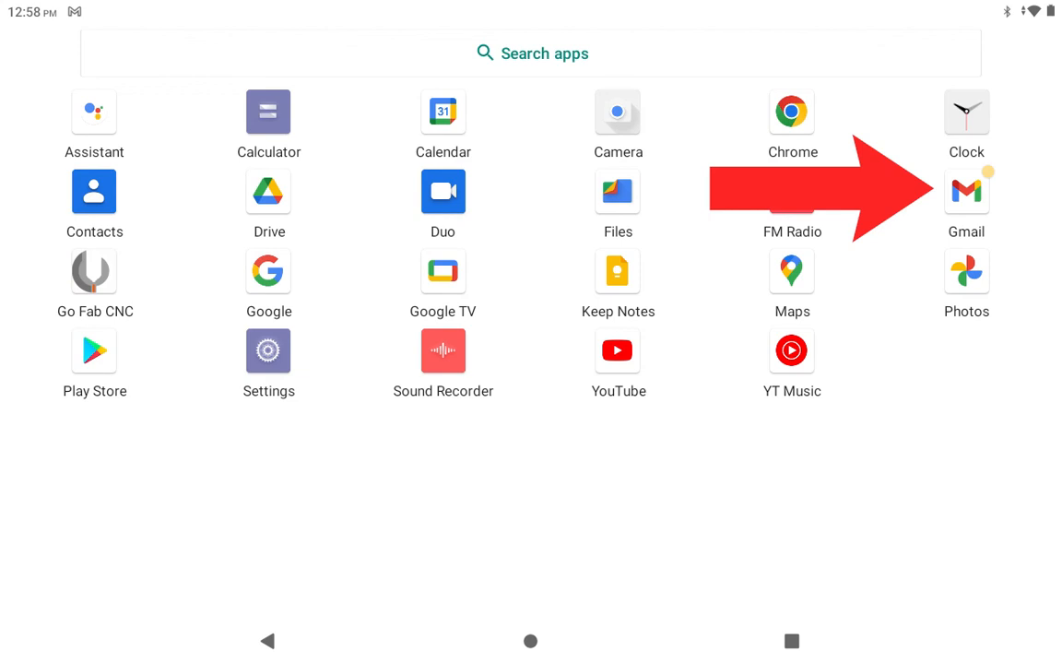
click(966, 190)
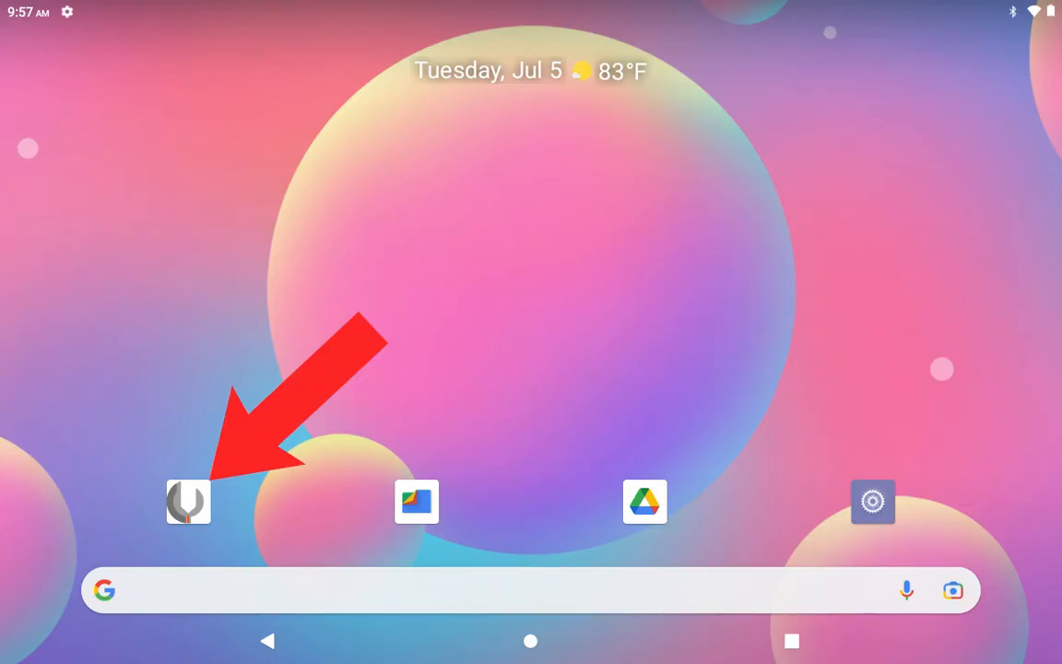
- Load SQUARE_0001 from the tablet's Downloads in Go Fab CNC so its square outline shows ready to cut
click(188, 502)
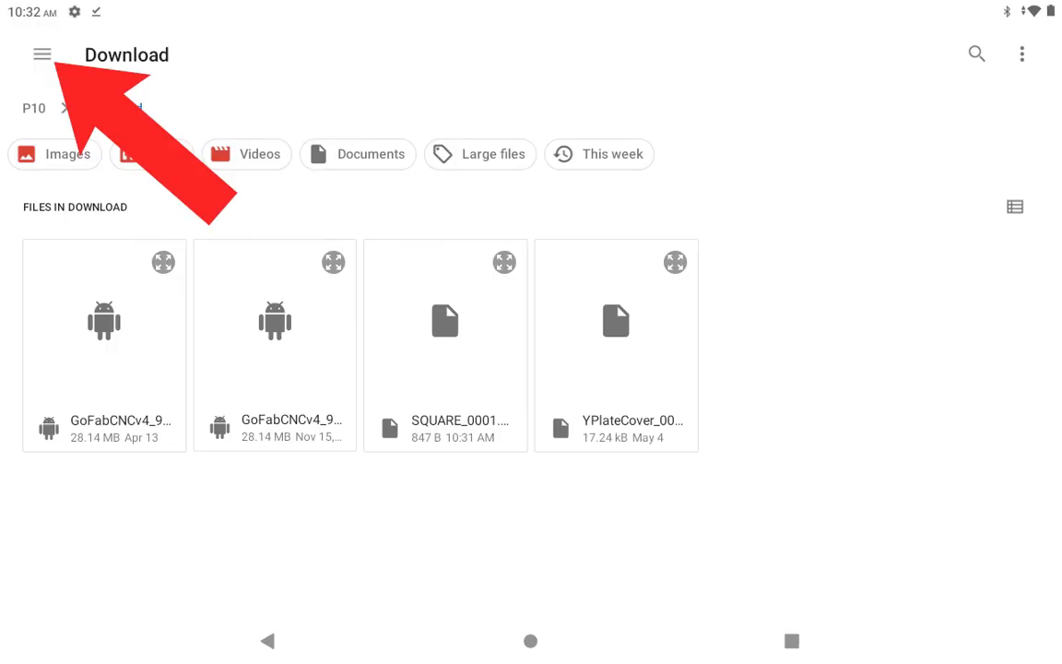
click(43, 55)
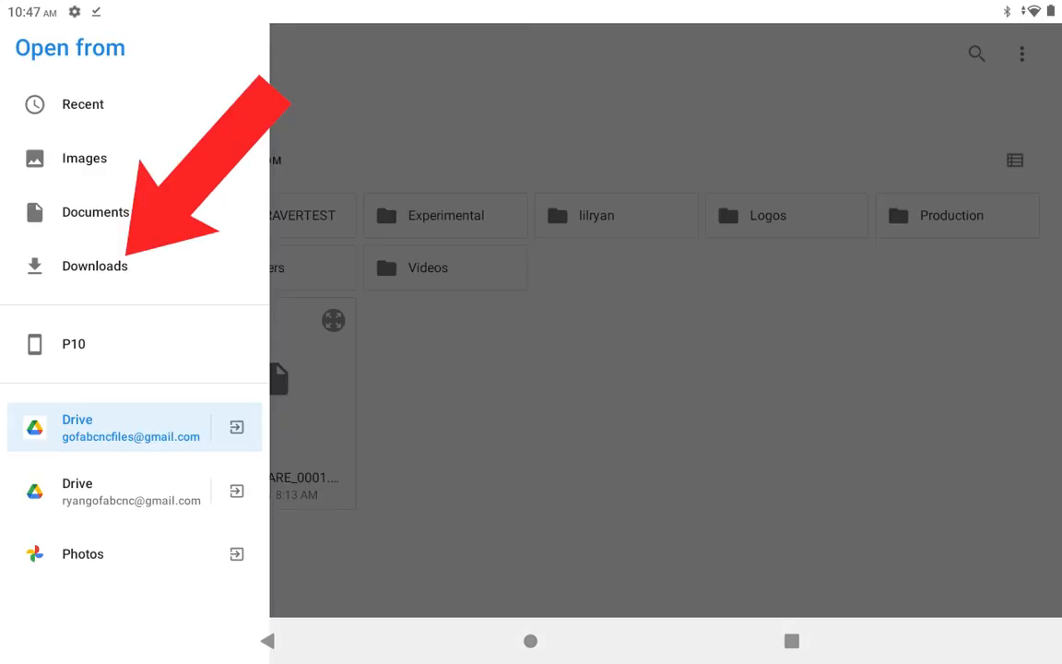
click(94, 266)
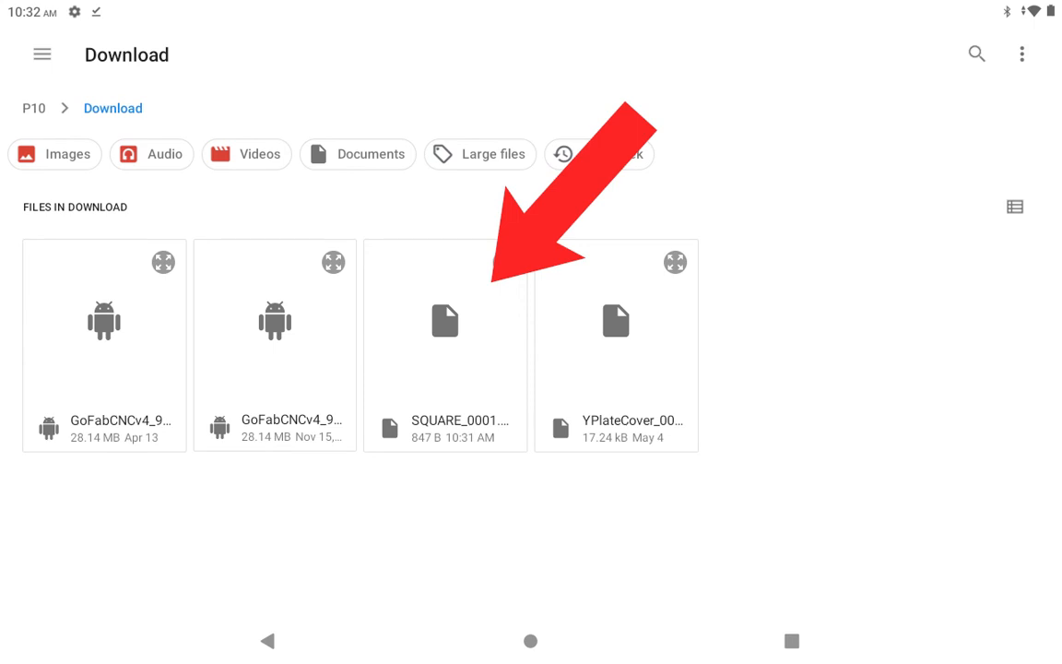
click(444, 321)
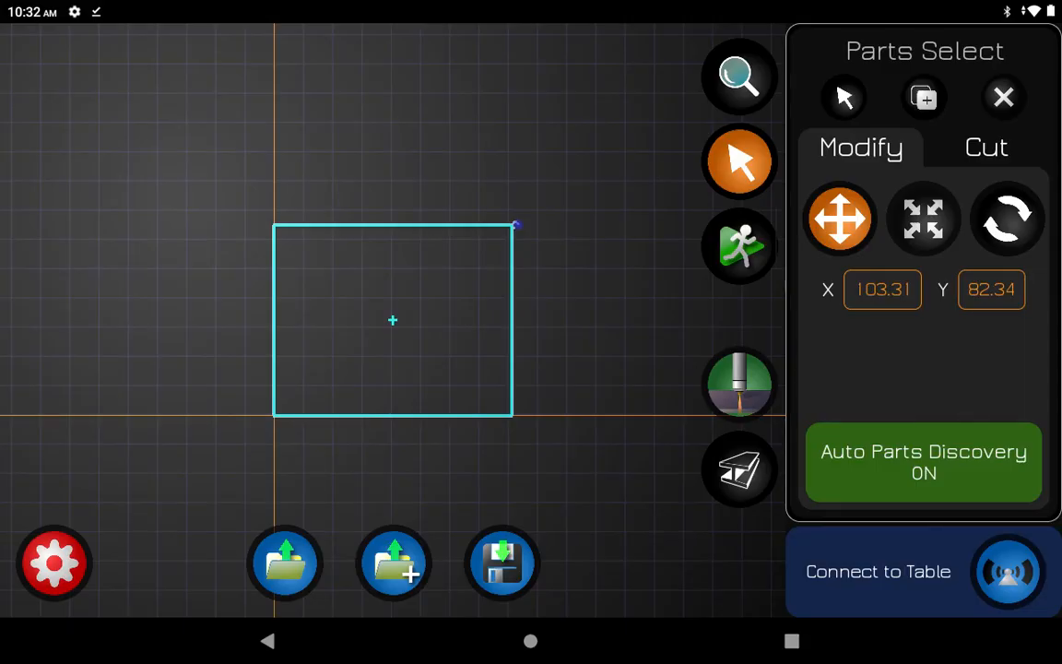